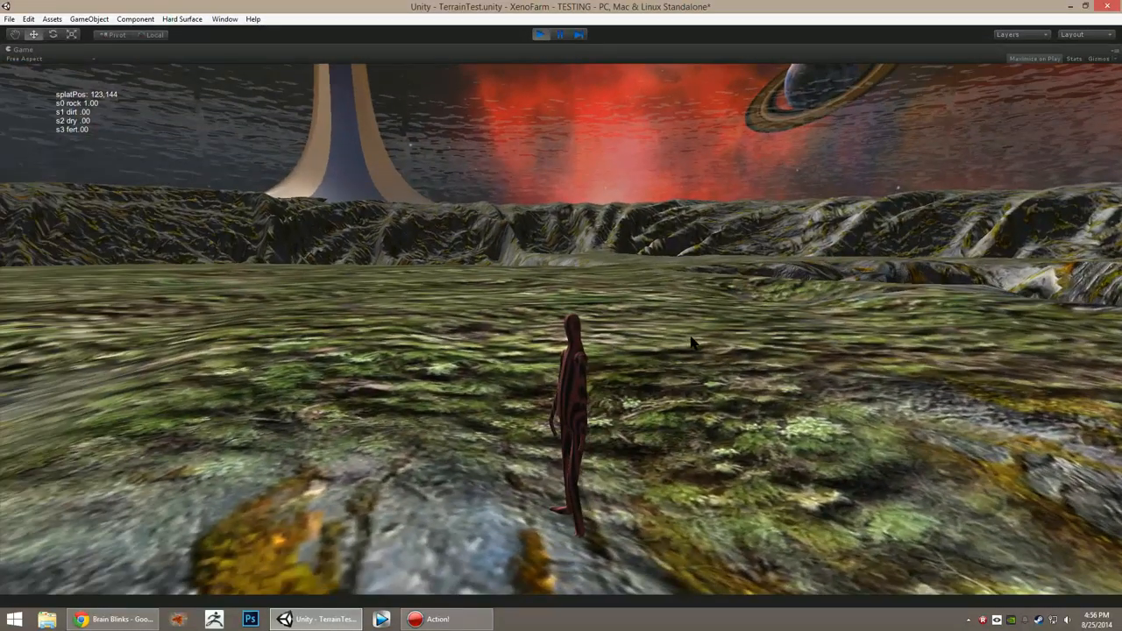
Switch to the Brain Blinks site, open the Breeders project page and start its sandbox dev video.
click(81, 618)
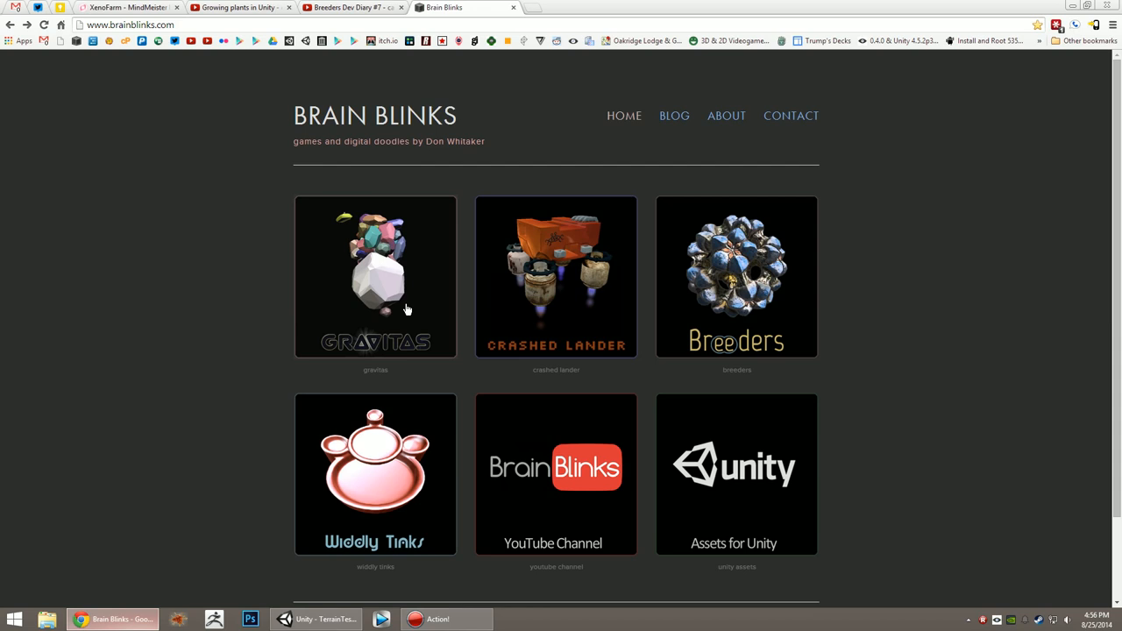
click(736, 276)
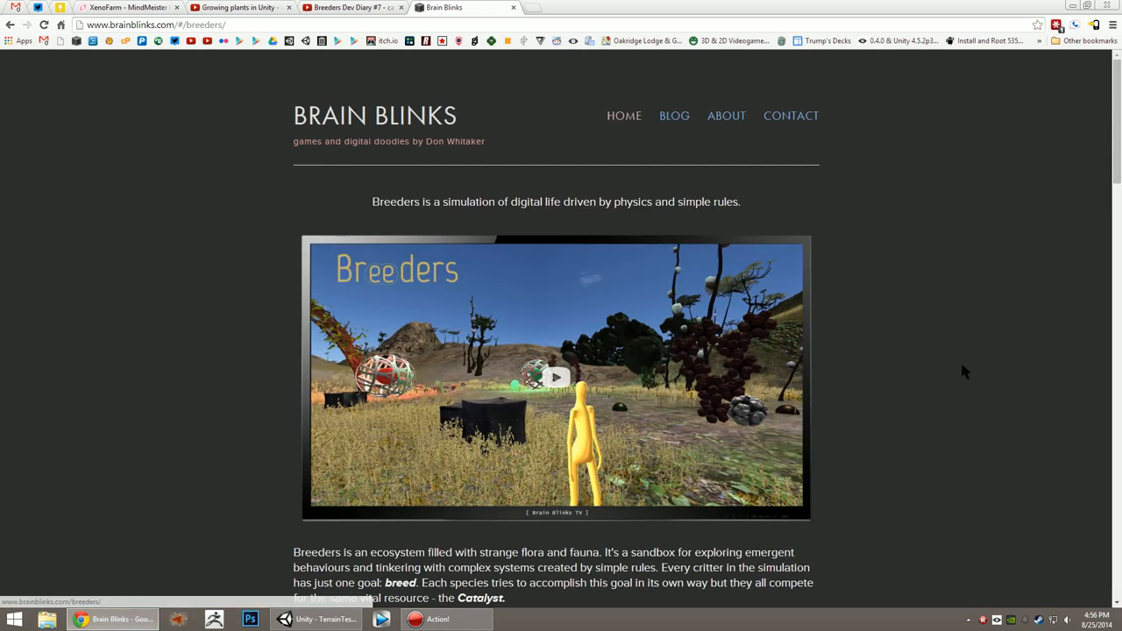
mouse_move(943, 373)
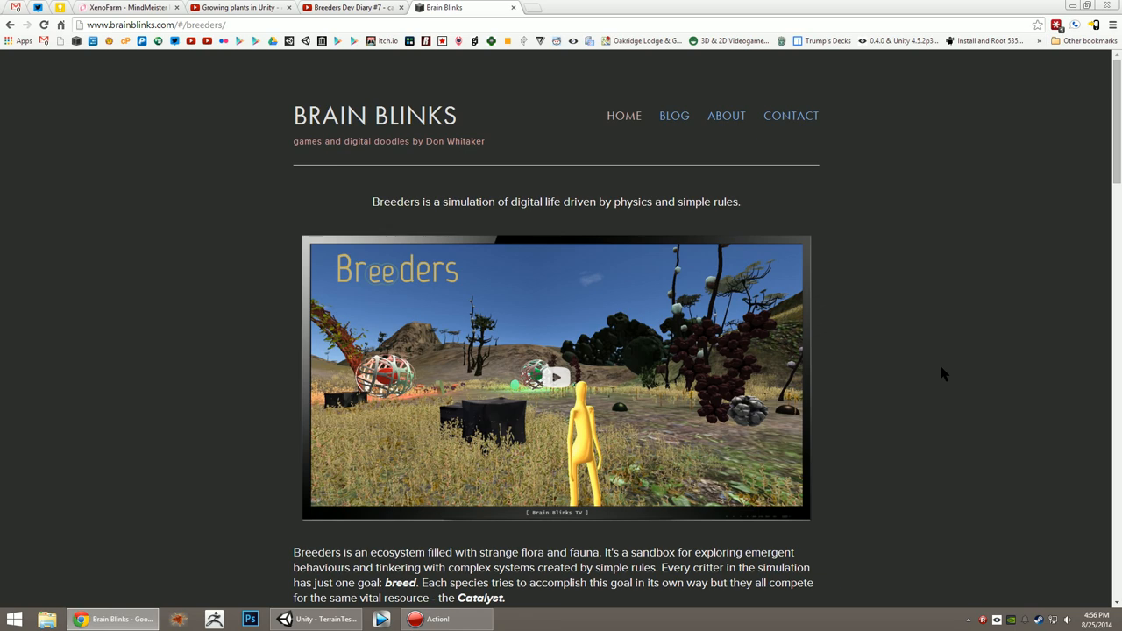
mouse_move(958, 374)
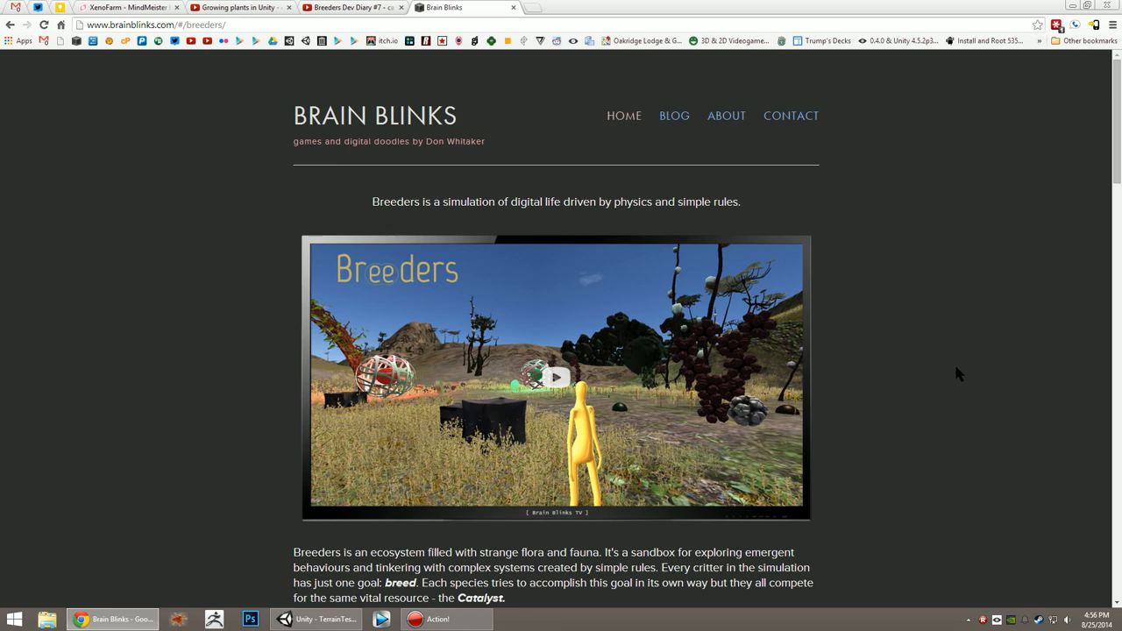
click(555, 378)
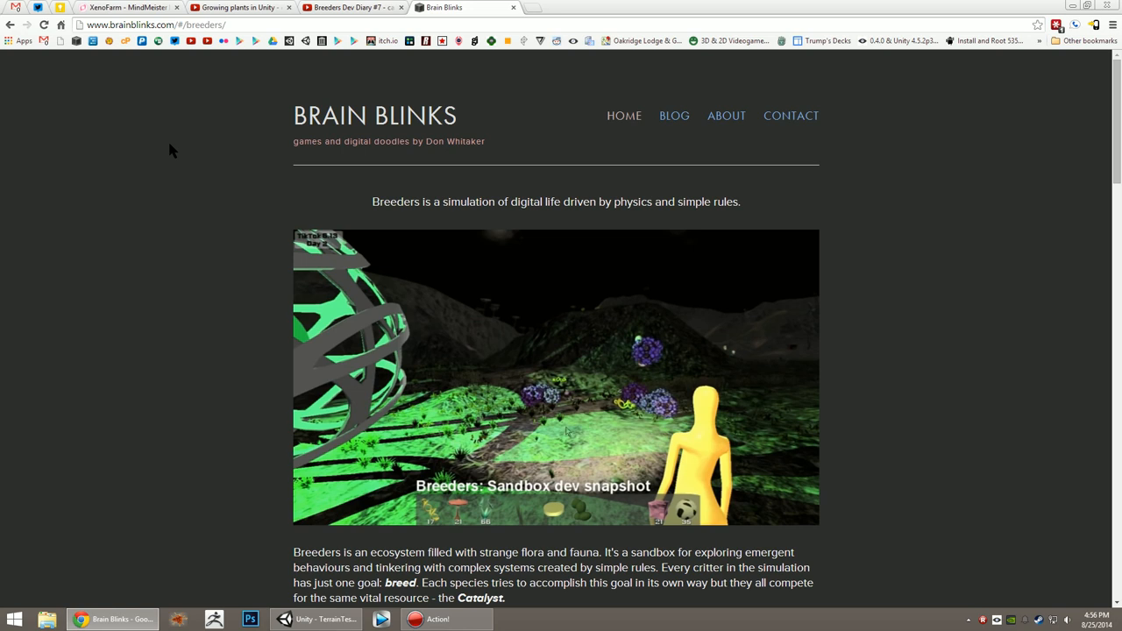
click(555, 377)
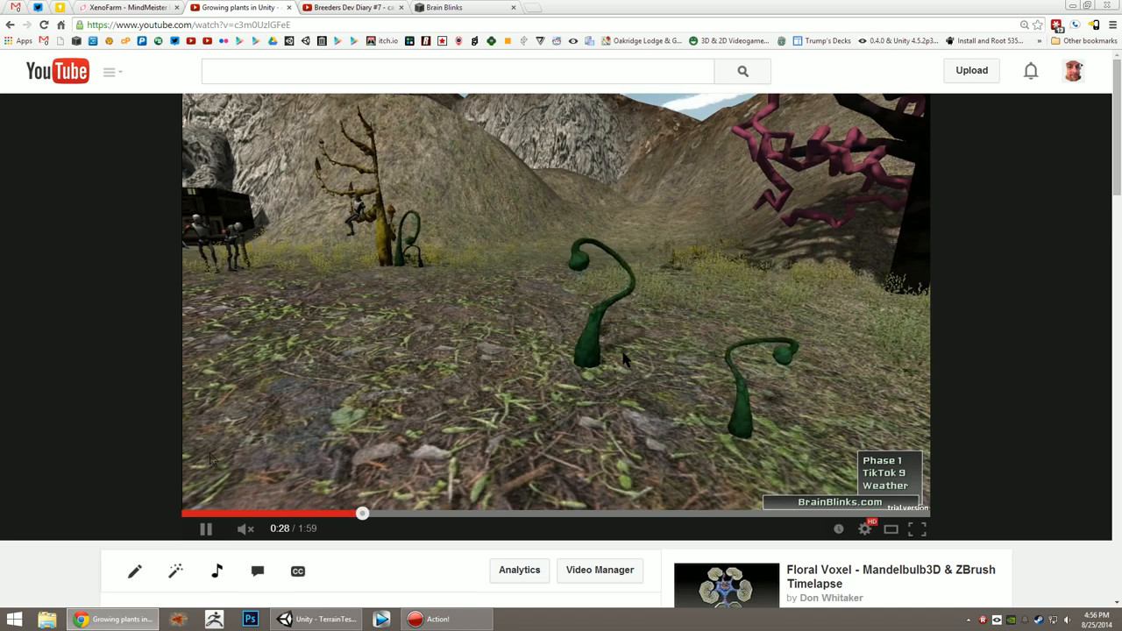
mouse_move(1039, 339)
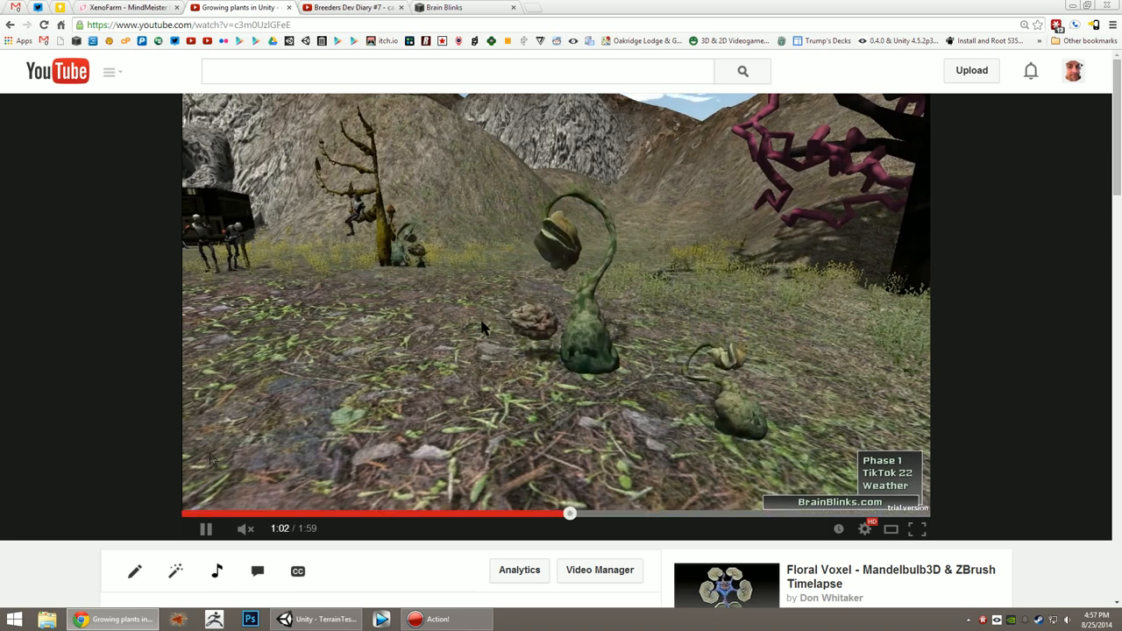
mouse_move(412, 357)
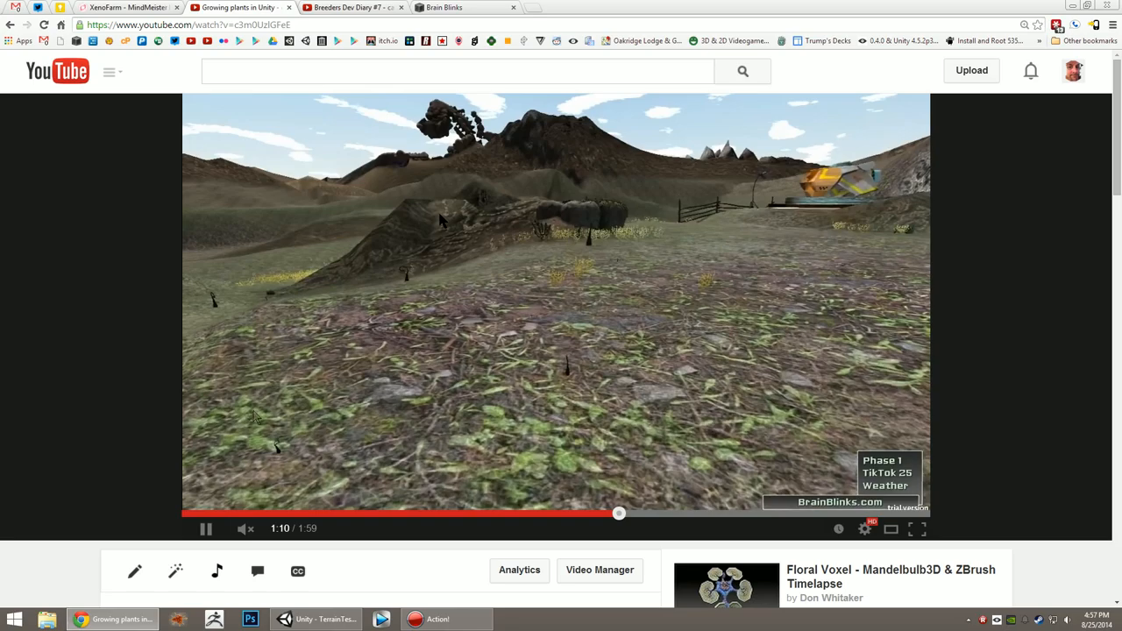
Let the plant-growth video play on to about 1:34 as stalks mature into bulbous plants.
click(322, 618)
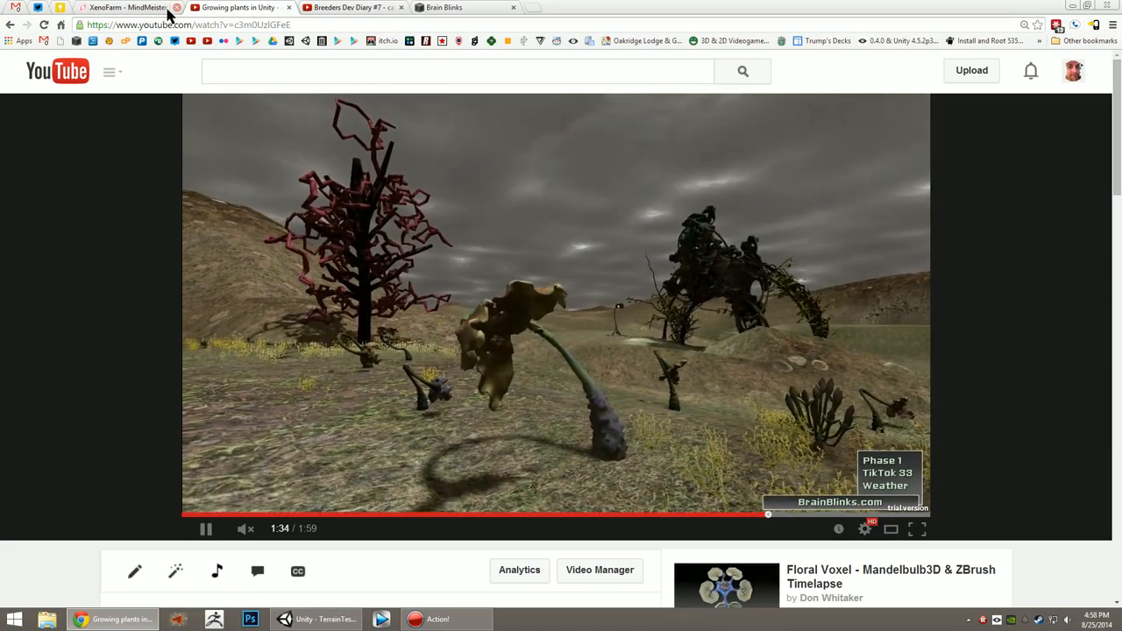
Center the XenoFarm mind map on its root topic, then return to the running Unity terrain prototype.
click(127, 7)
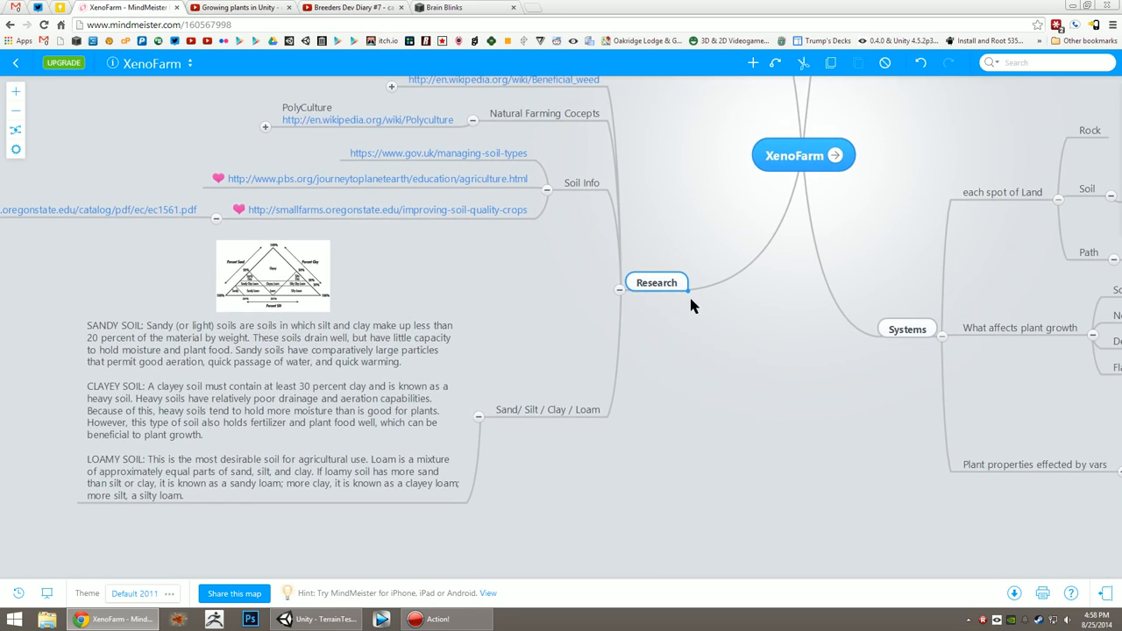
drag(692, 305, 619, 375)
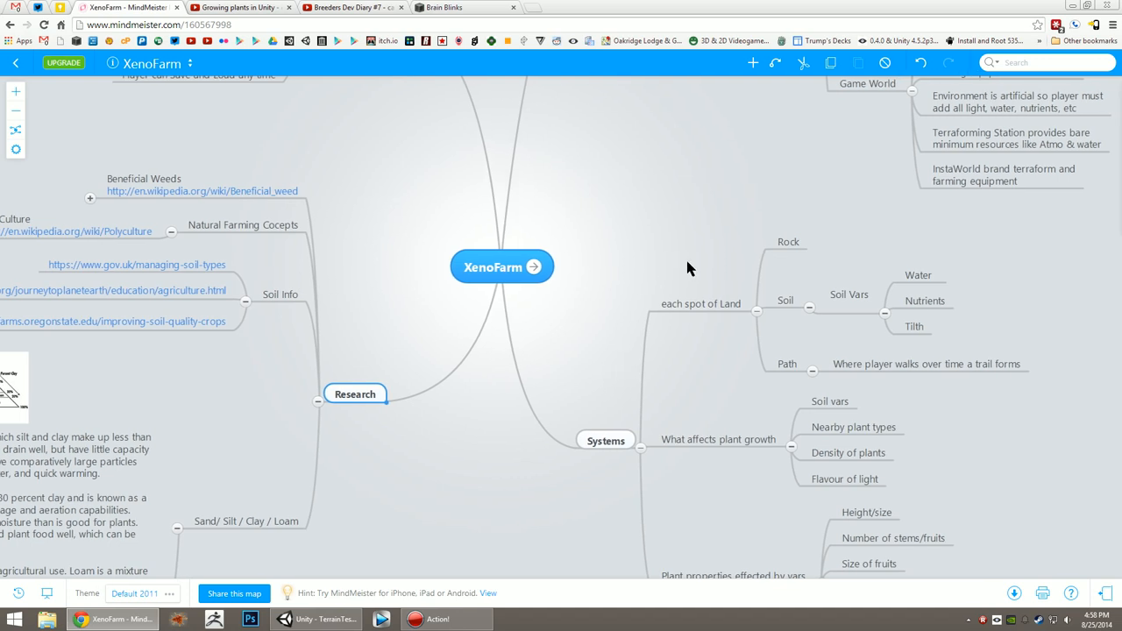
mouse_move(389, 518)
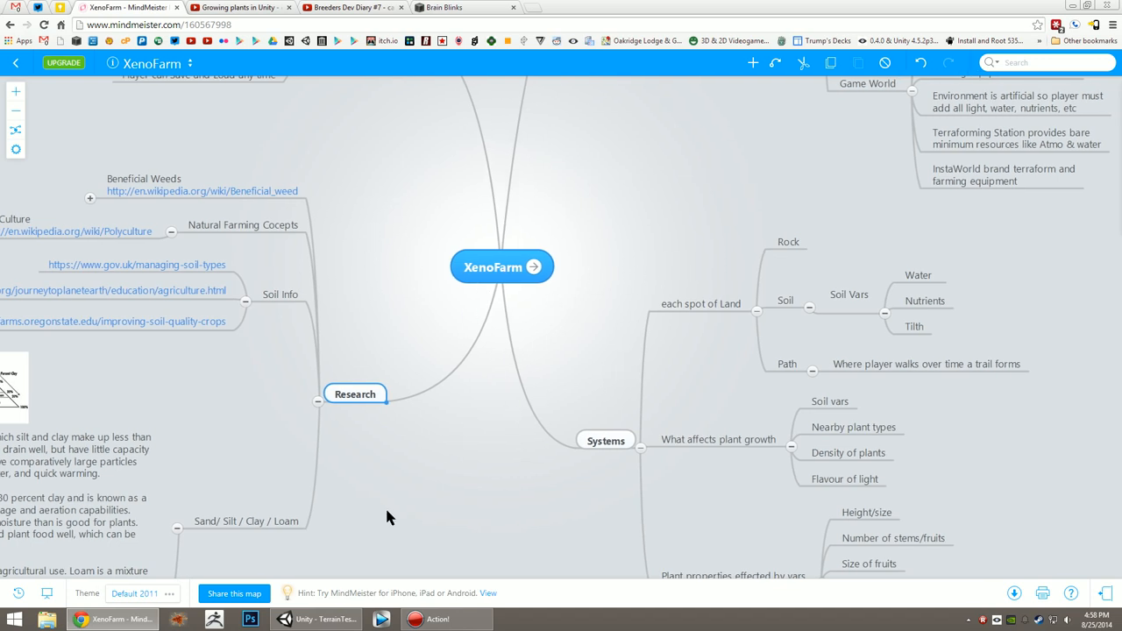
click(315, 618)
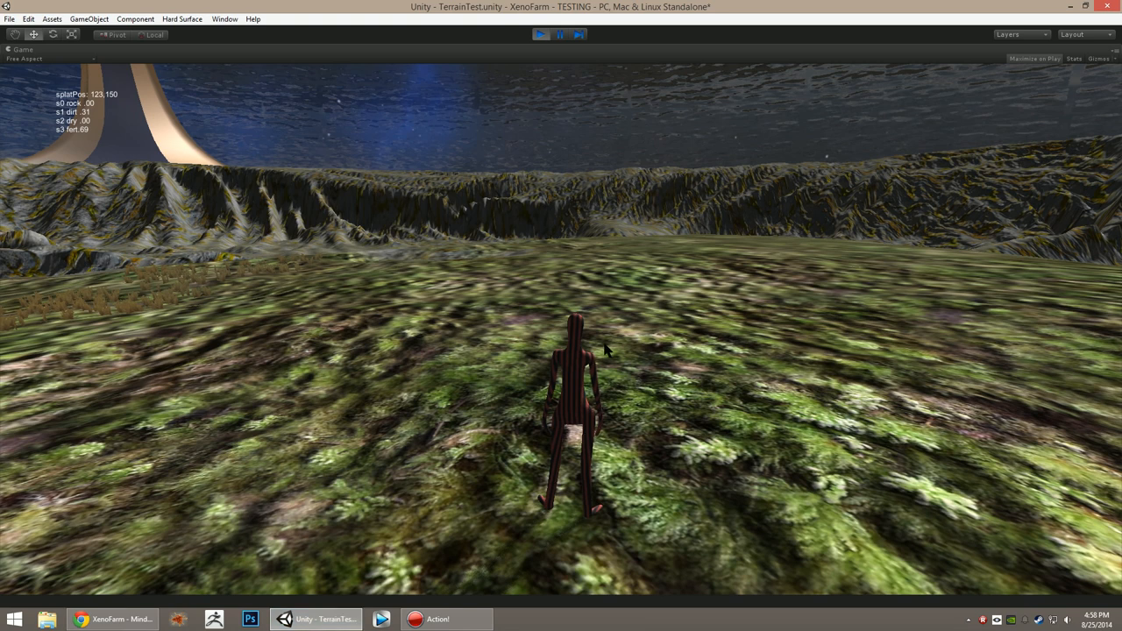